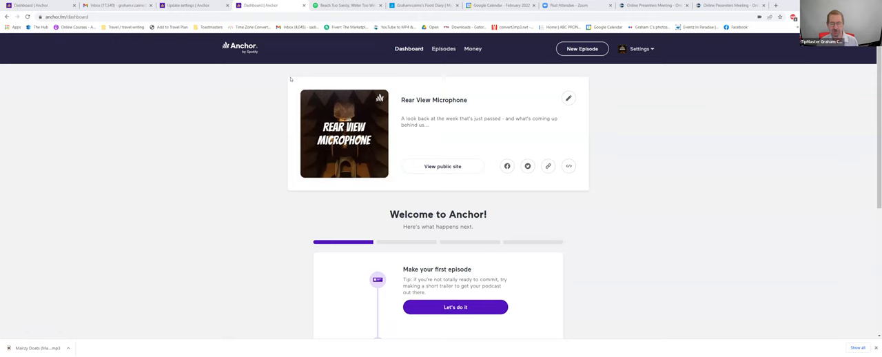
mouse_move(245, 48)
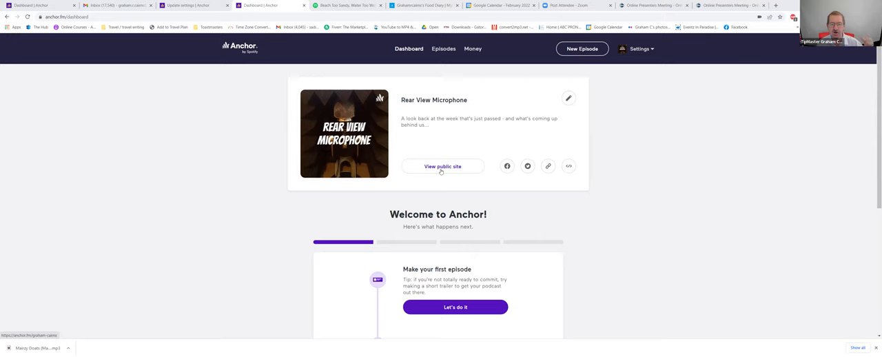
Begin the first podcast episode with Let's do it, landing in an empty Audacity project
scroll("down", 3)
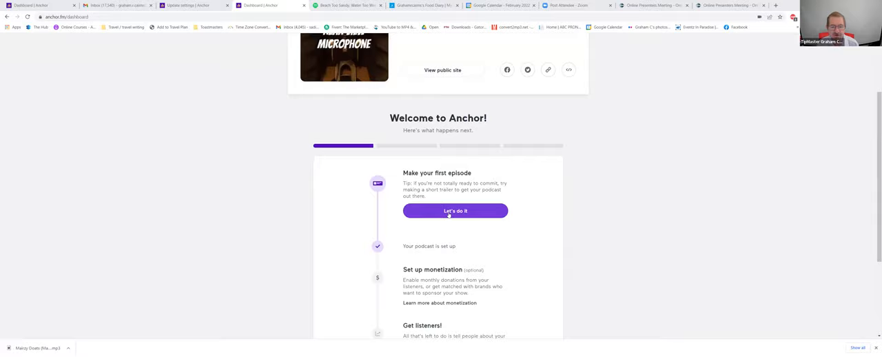
left_click(455, 211)
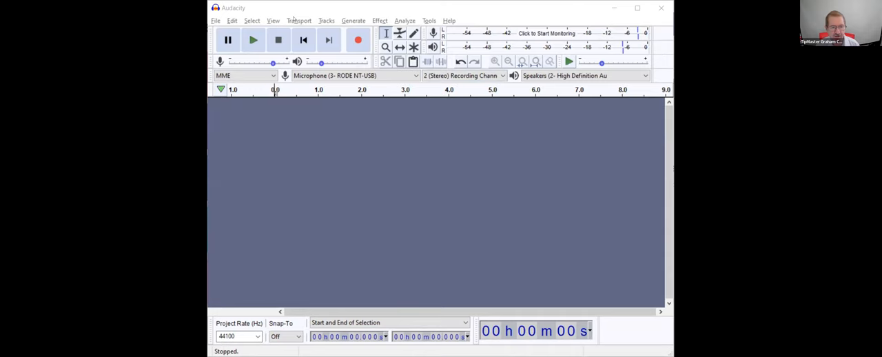
Record an eleven-second stereo voice clip from the USB microphone and stop
left_click(358, 38)
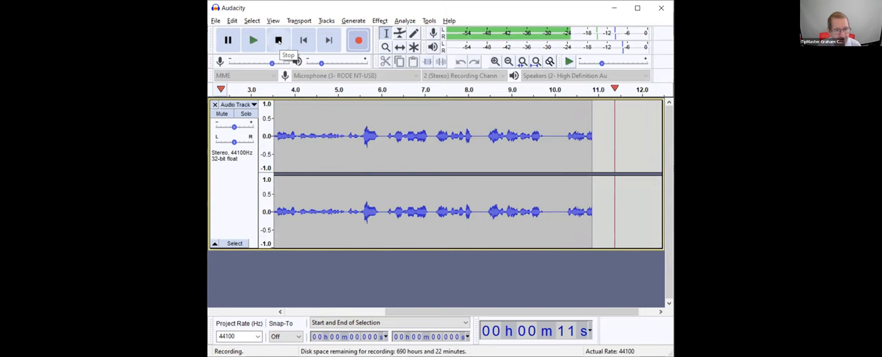
left_click(278, 38)
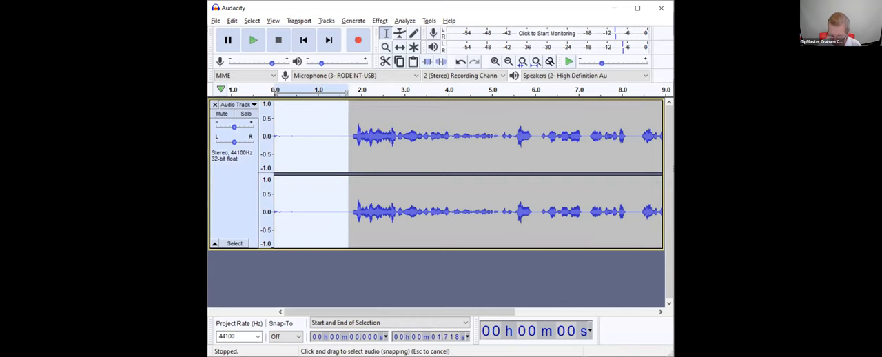
Play the recorded voice take from the start and stop playback
left_click(253, 38)
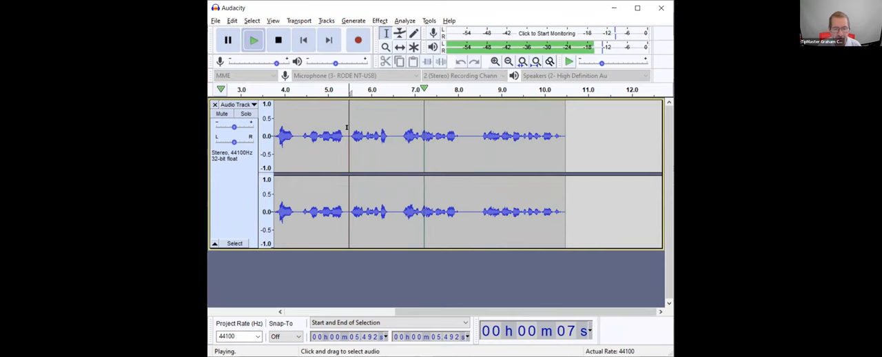
left_click(278, 38)
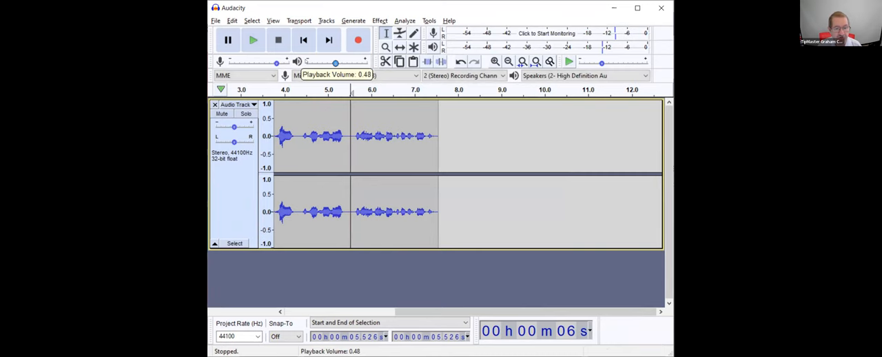